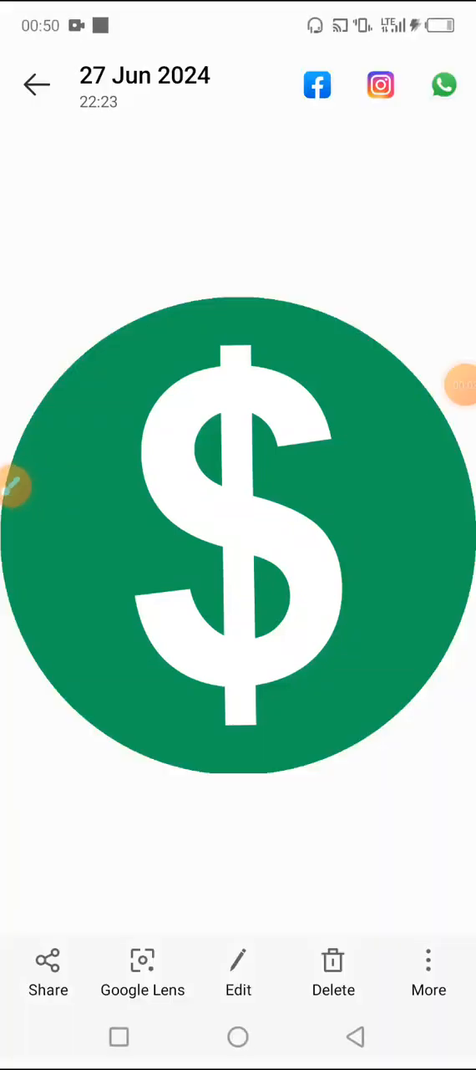
Close the dollar-sign photo and browse the app drawer before returning home
click(238, 1036)
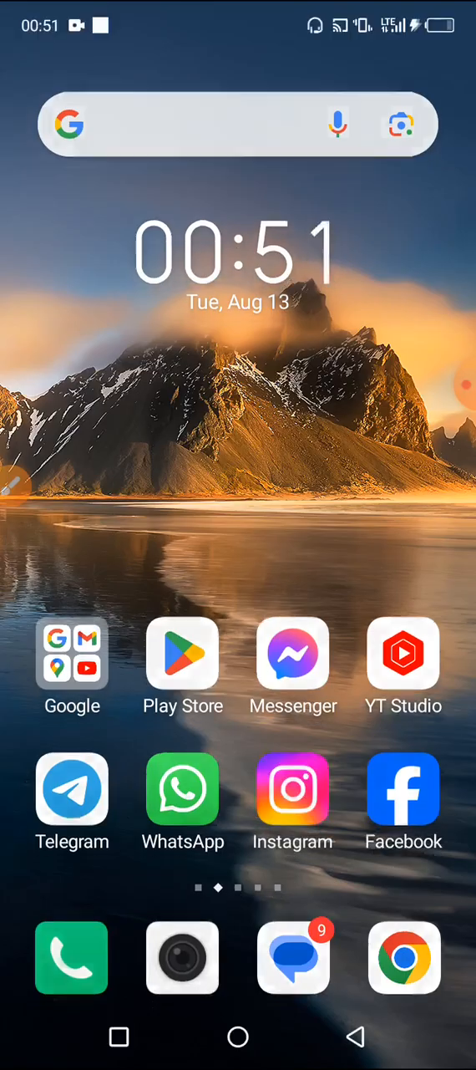
scroll(up, 3)
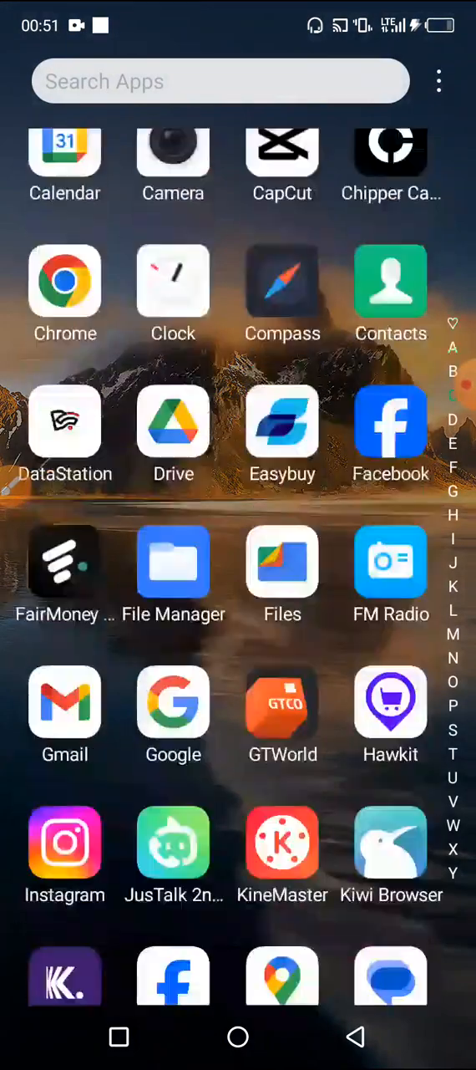
click(238, 1036)
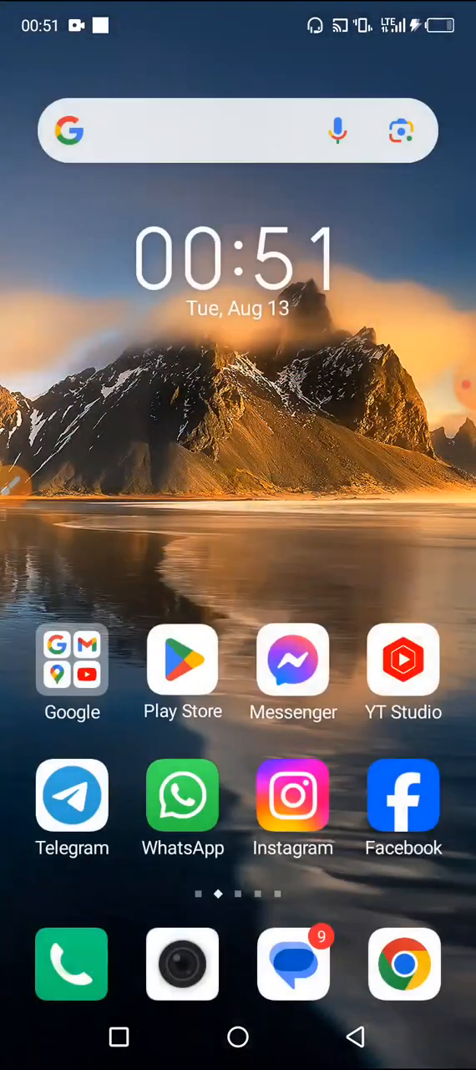
Look through the Play Store, then return to the home screen
click(183, 671)
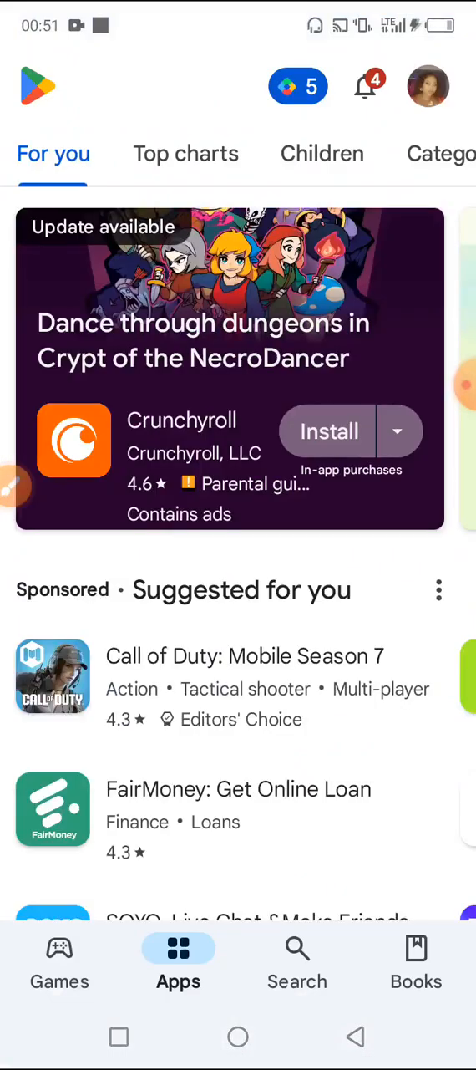
click(297, 961)
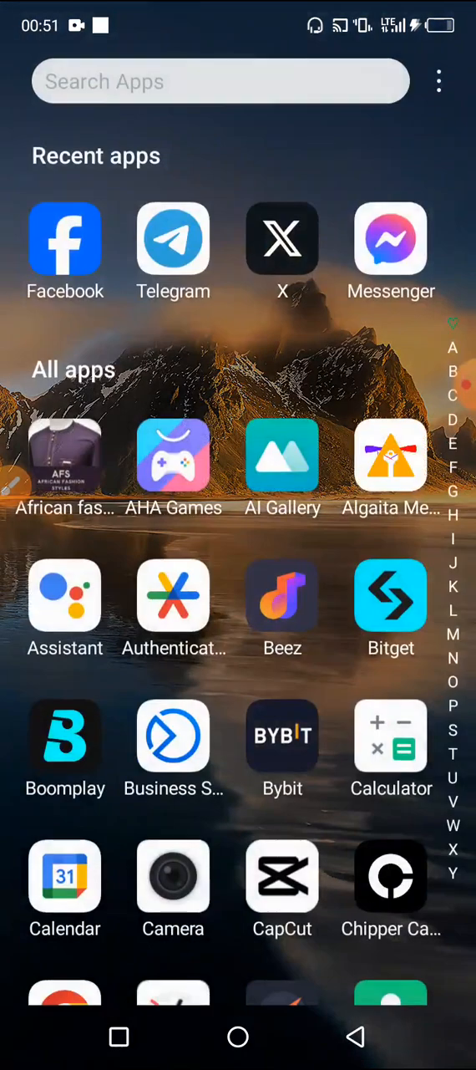
click(237, 1036)
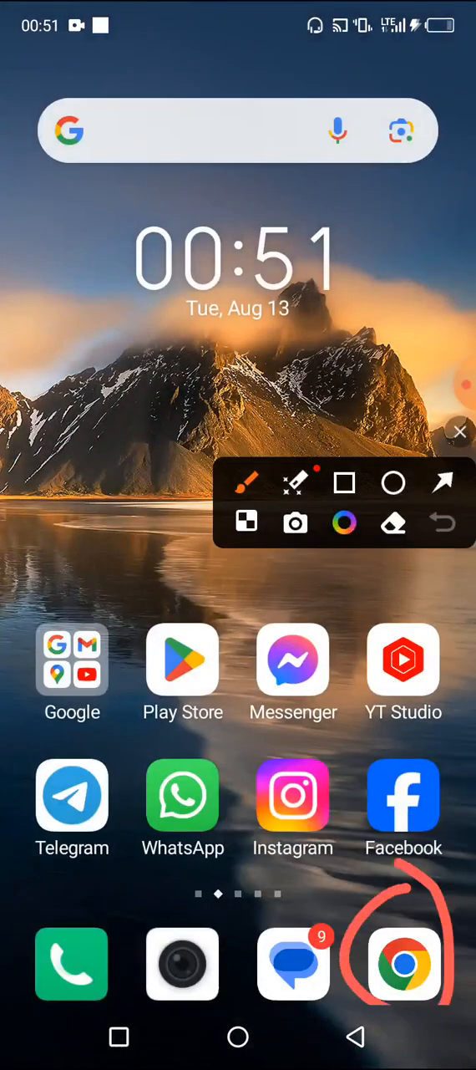
Launch Google Chrome from the dock onto its Google new-tab page
click(460, 431)
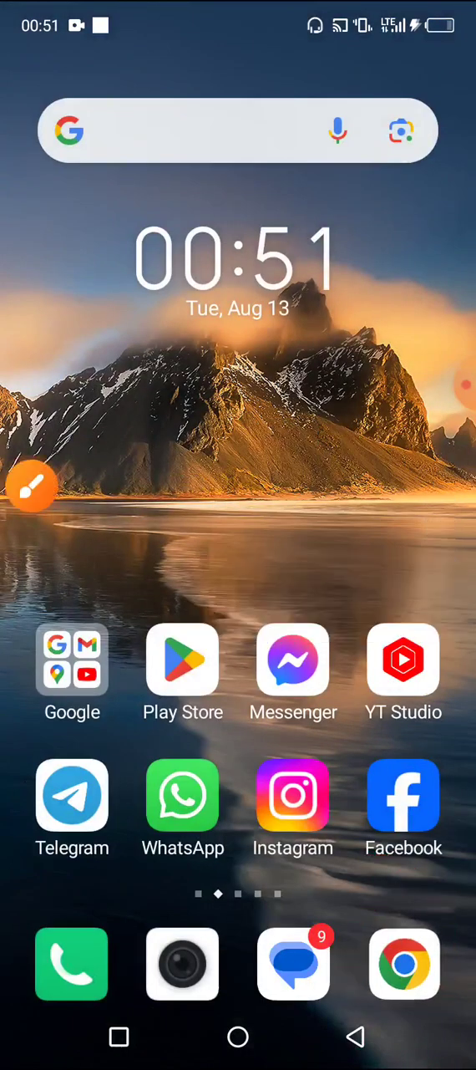
click(404, 963)
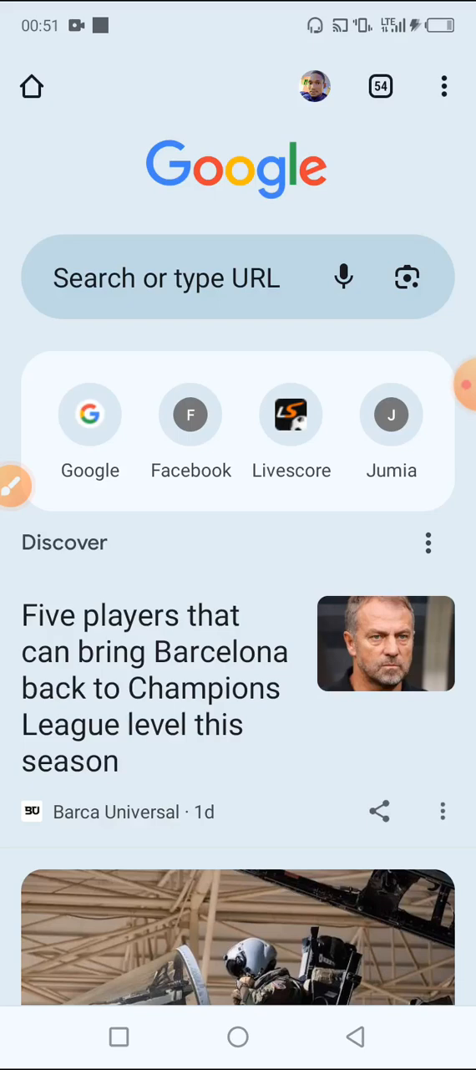
scroll(down, 3)
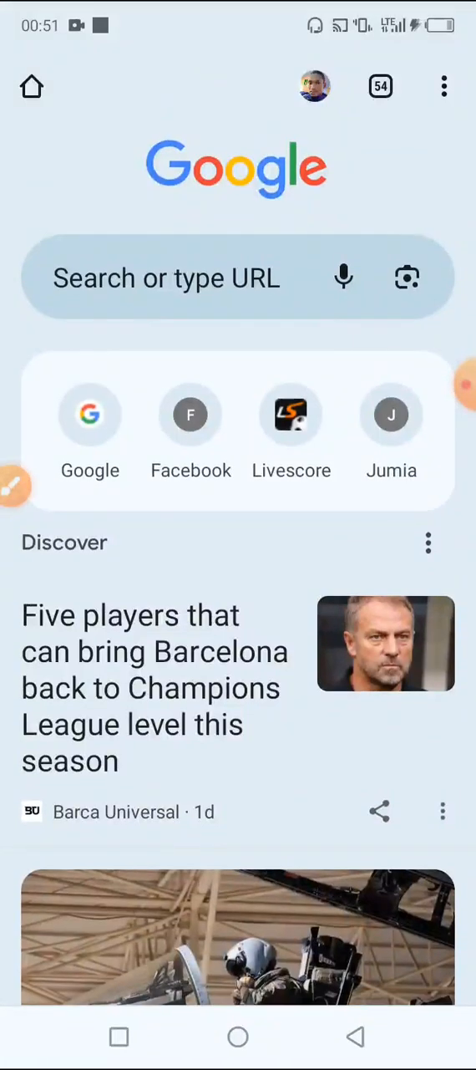
click(15, 486)
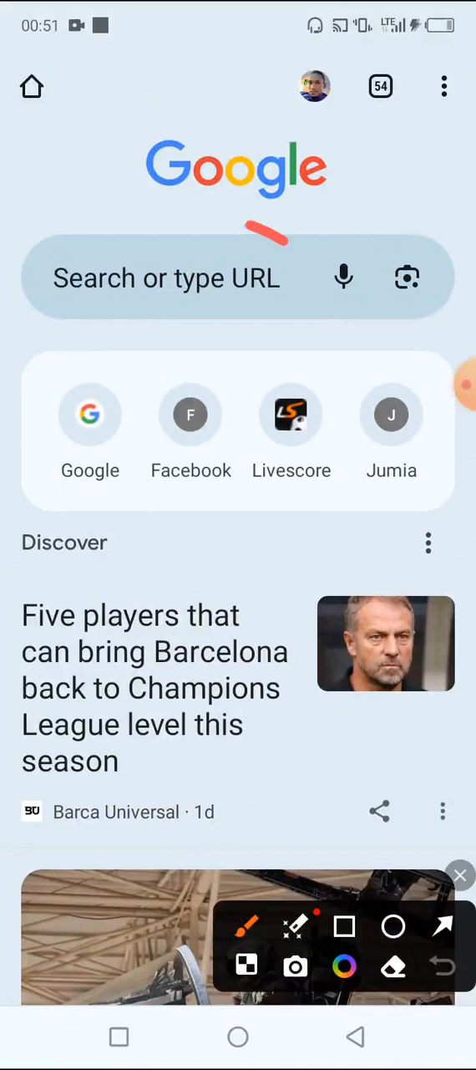
Search Google for 'cleanup.pictures' so the Cleanup.pictures site is listed first
click(167, 277)
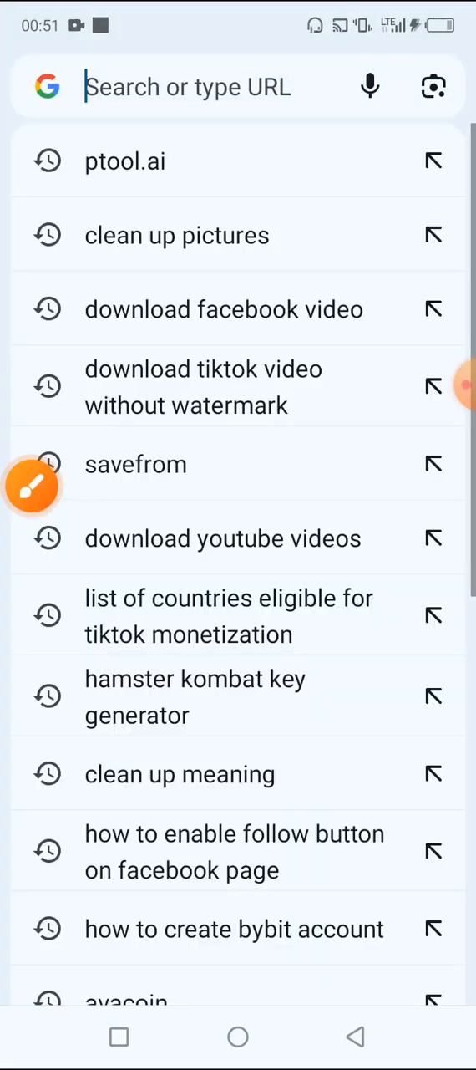
text(clea)
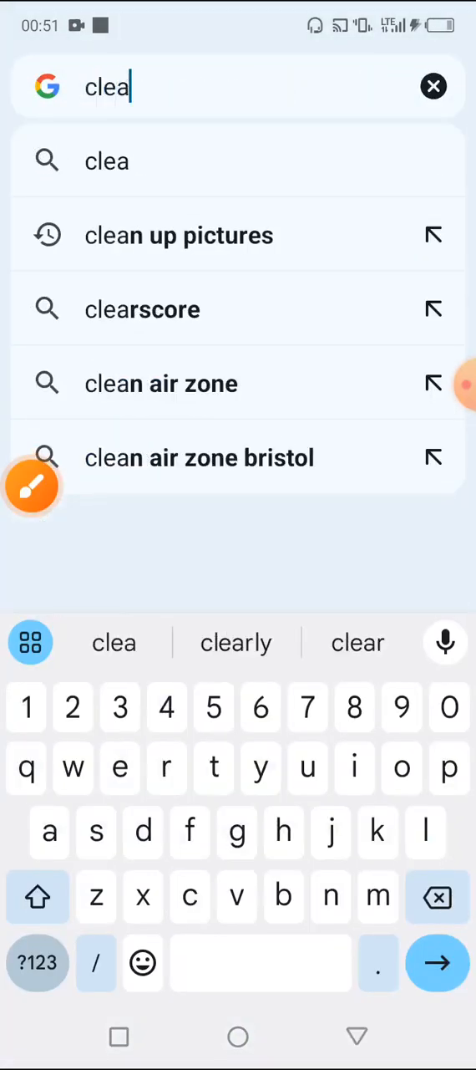
text(nup)
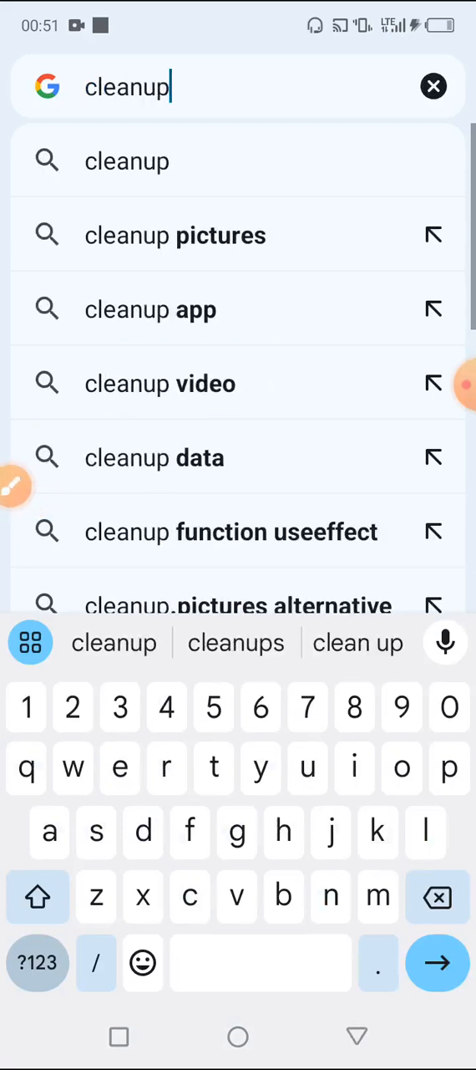
text(.pt)
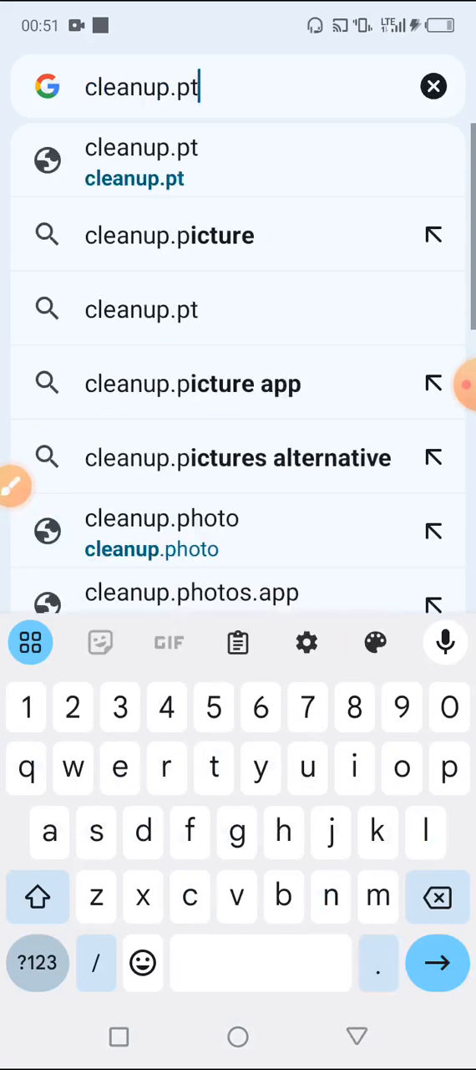
text(i)
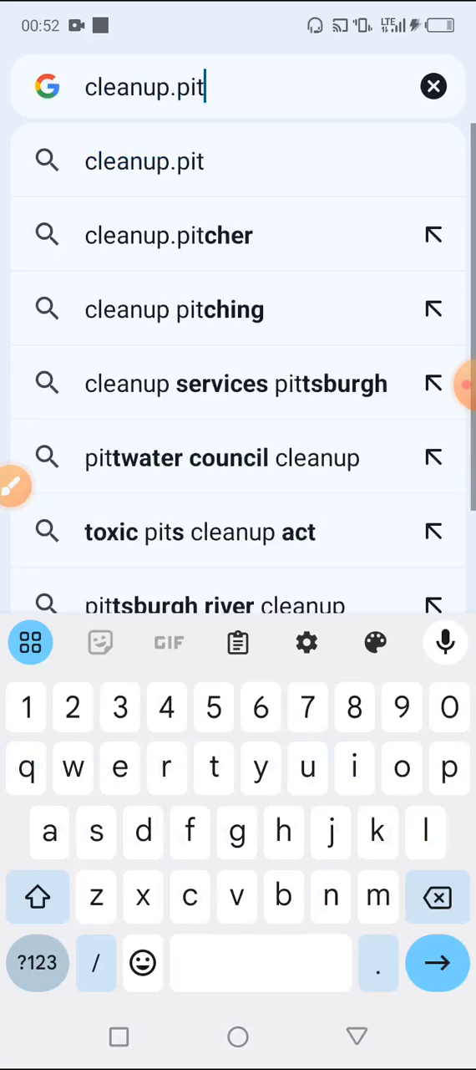
text(ures)
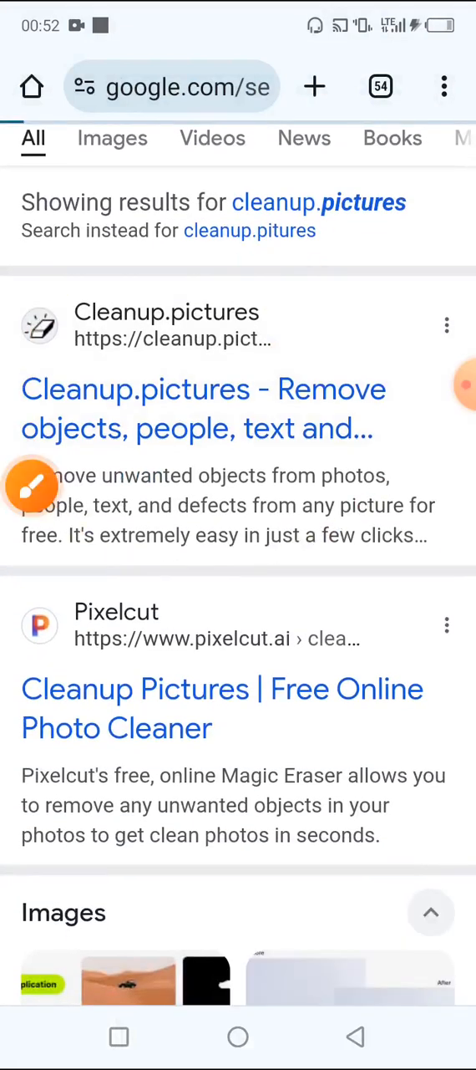
Open the Cleanup.pictures result and scroll to the picture-upload box and example images
click(203, 407)
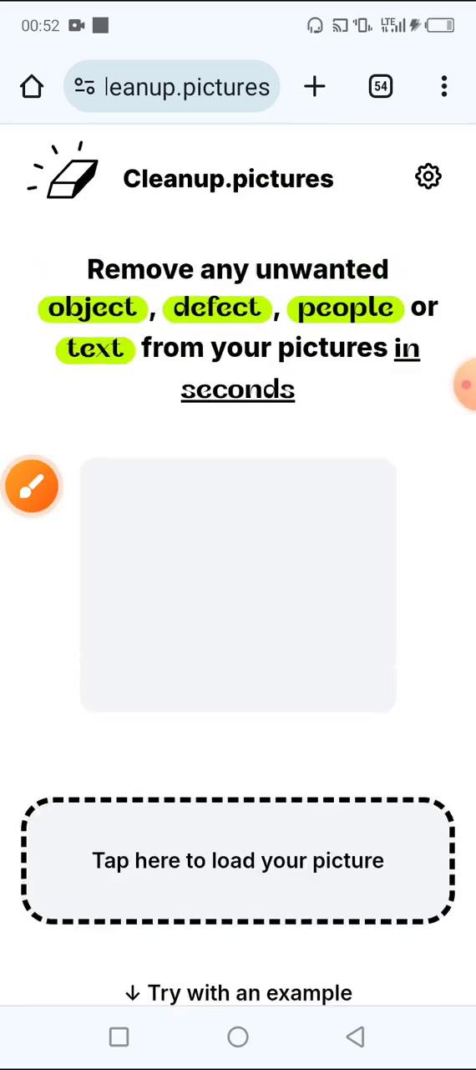
scroll(down, 3)
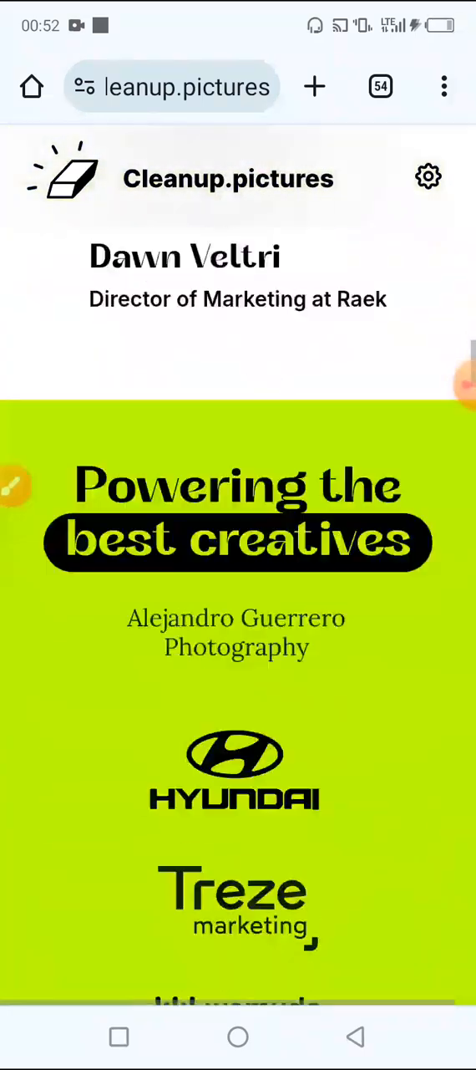
scroll(down, 3)
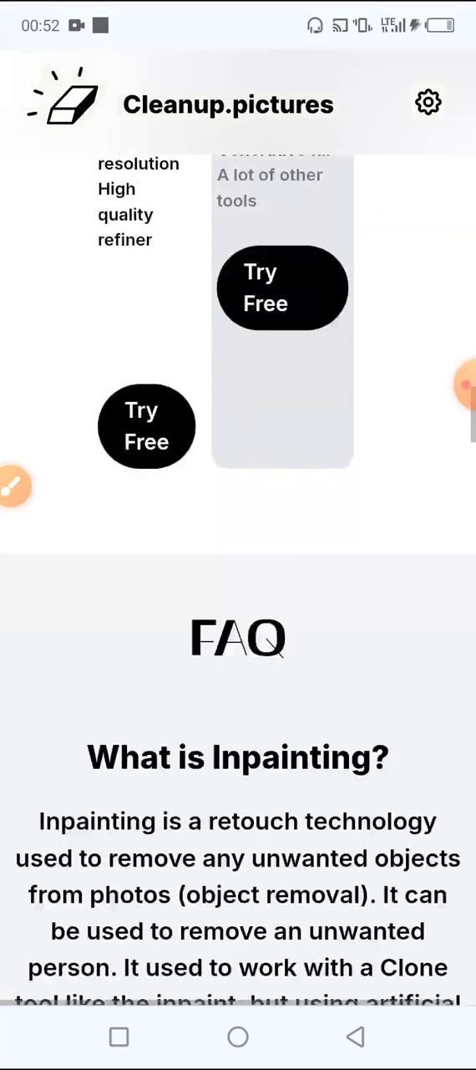
scroll(up, 3)
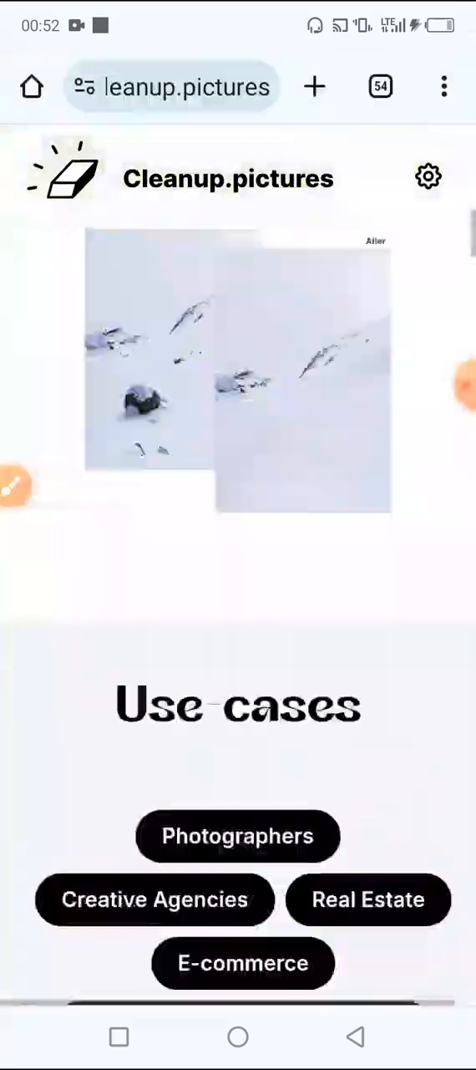
scroll(up, 3)
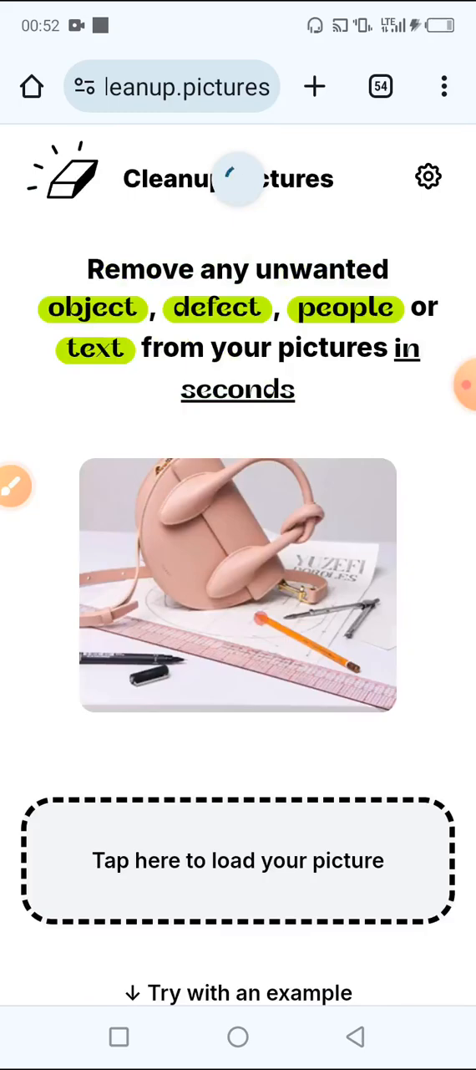
scroll(down, 3)
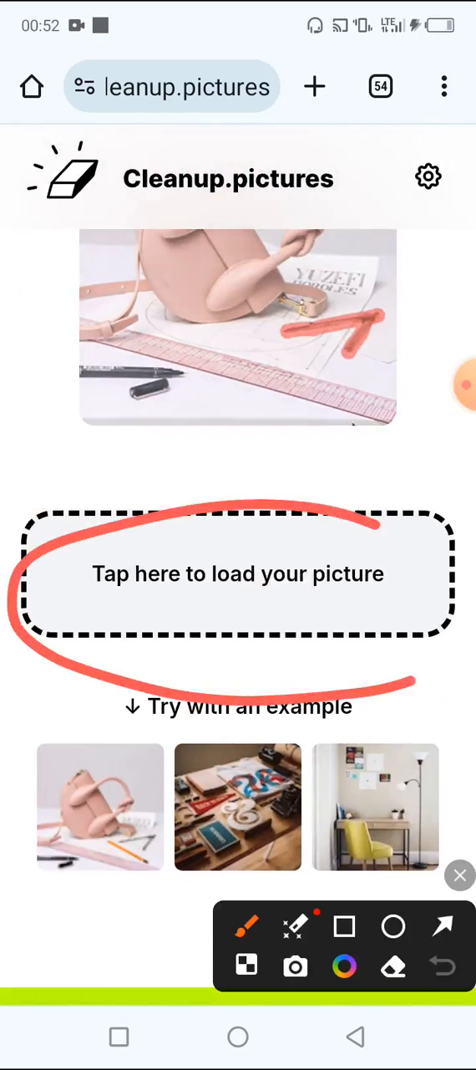
Load the Welcome to TAPPY TOWN banner from the phone gallery
click(238, 573)
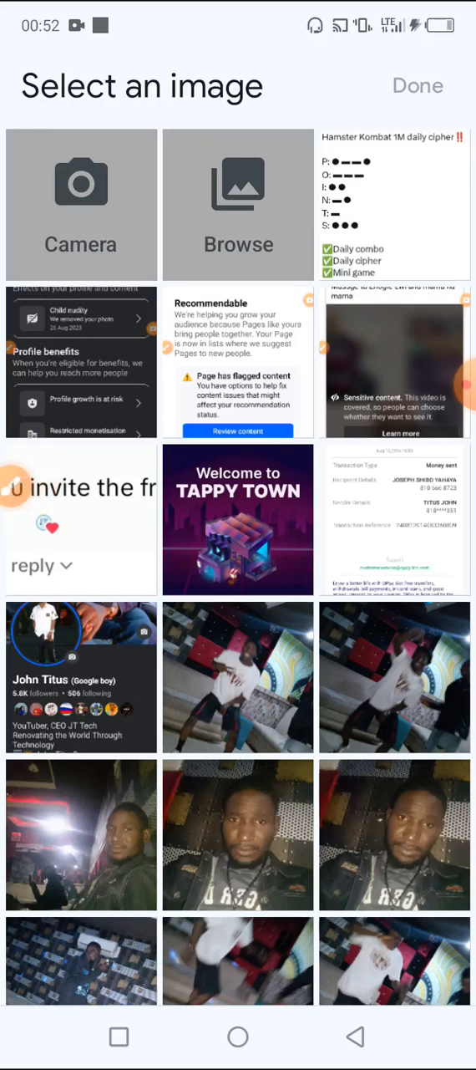
click(239, 518)
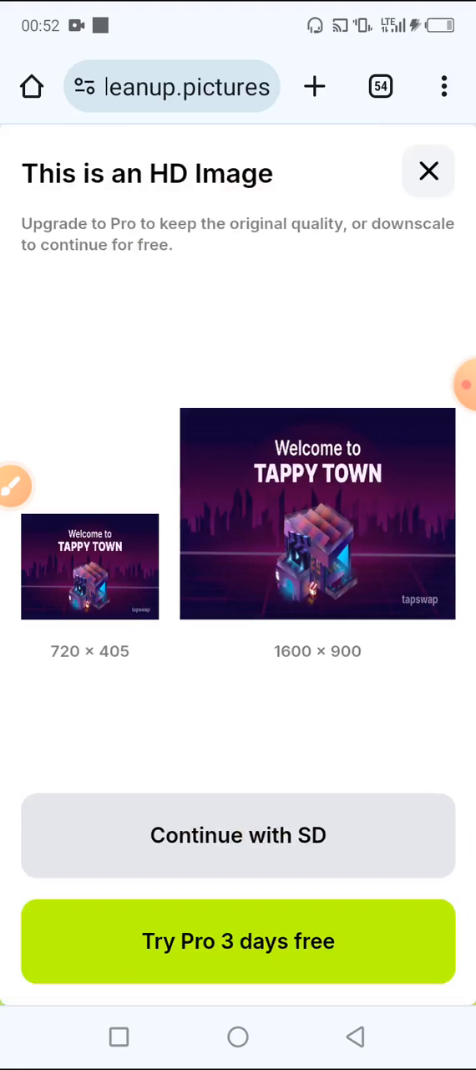
Choose 'Continue with SD' to edit the banner at 720 × 405
scroll(up, 3)
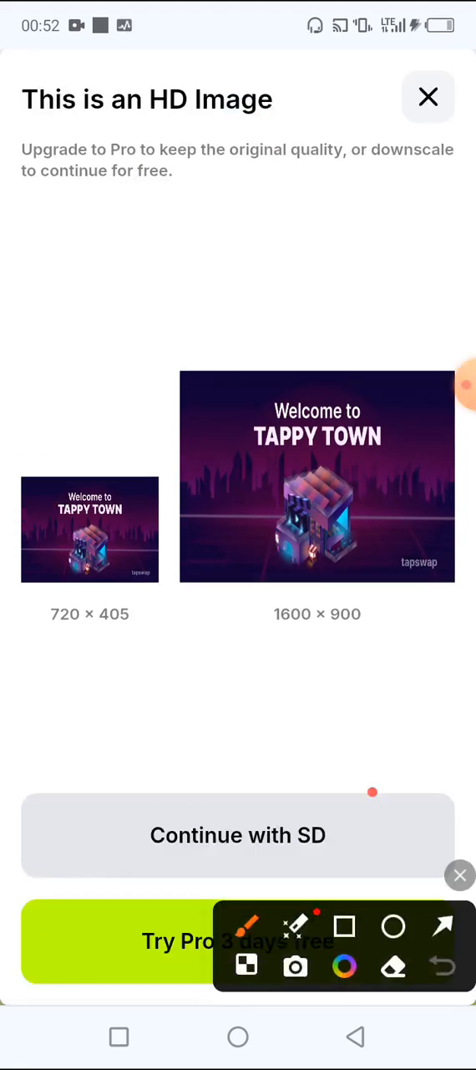
click(459, 875)
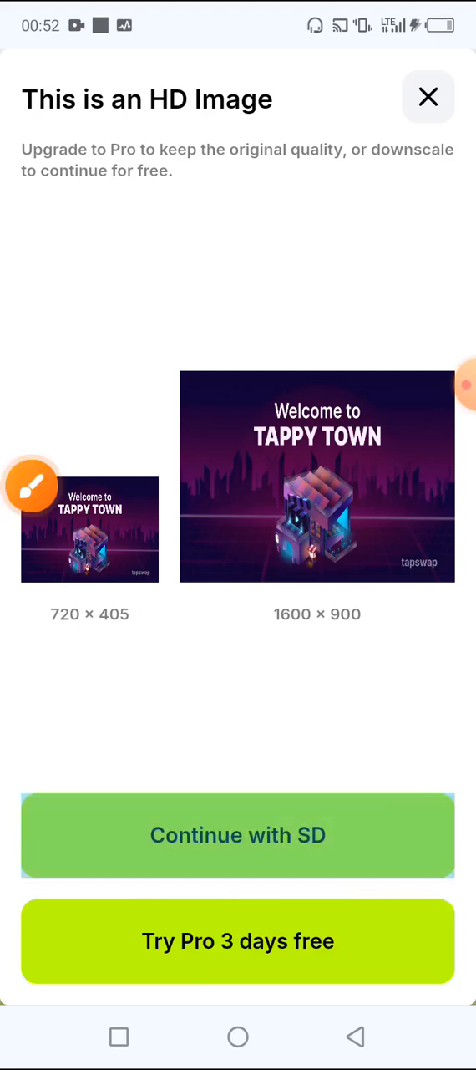
click(239, 835)
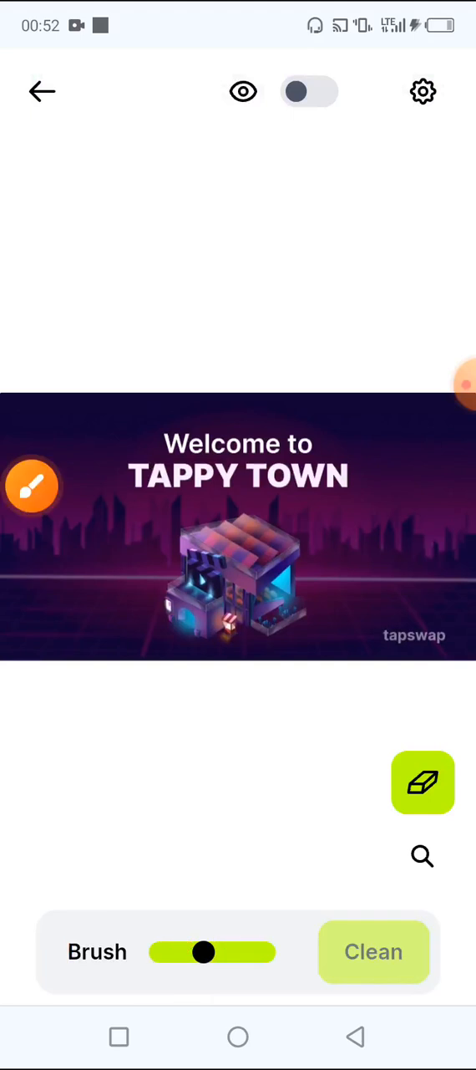
Resize the brush, paint over the bottom-right tapswap watermark, and clean it away
drag(205, 952, 238, 952)
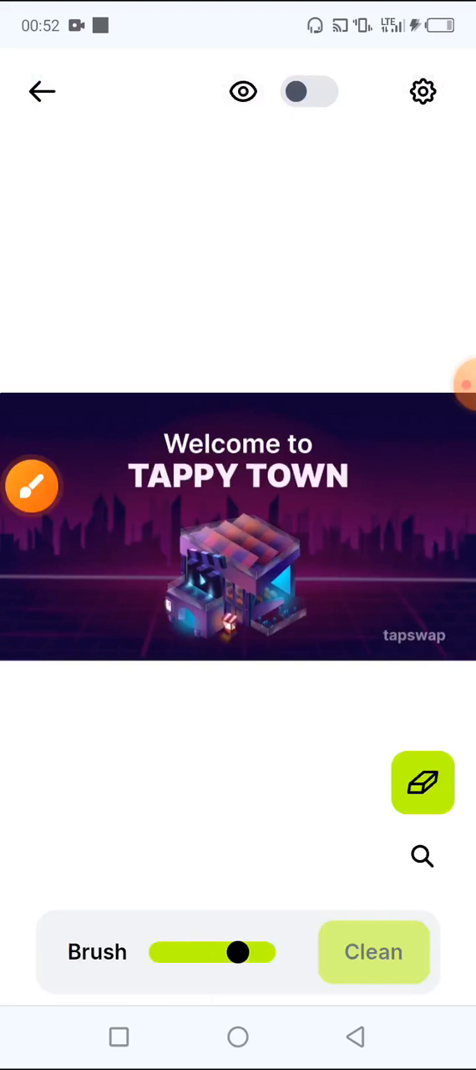
drag(238, 952, 184, 952)
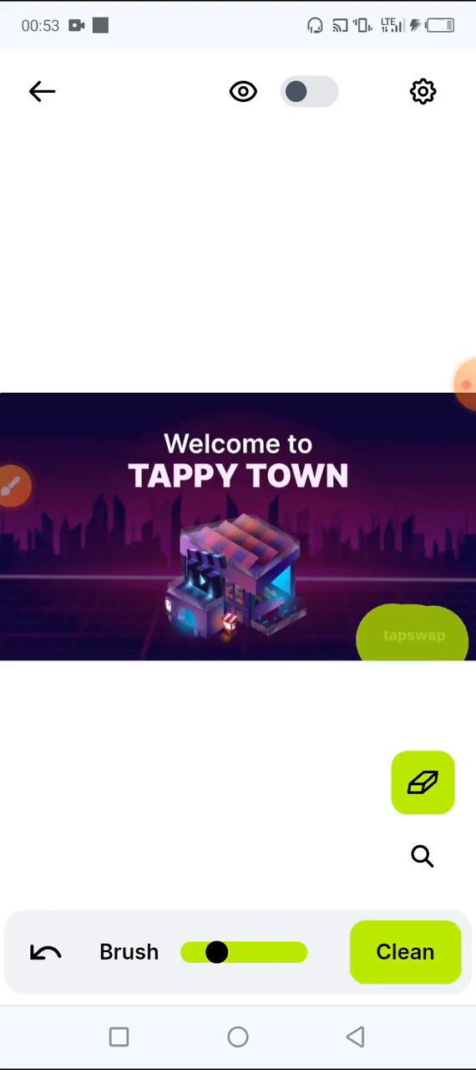
drag(217, 952, 259, 952)
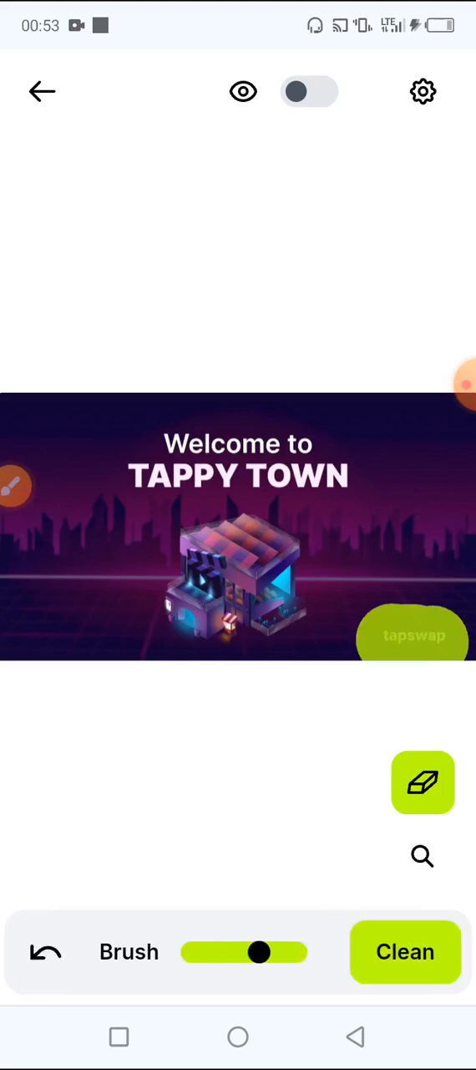
drag(259, 952, 200, 952)
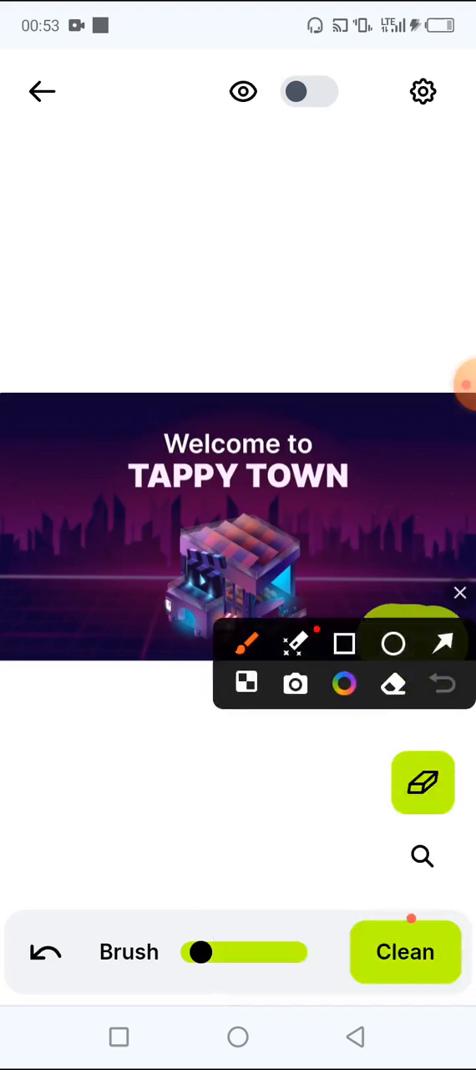
click(459, 593)
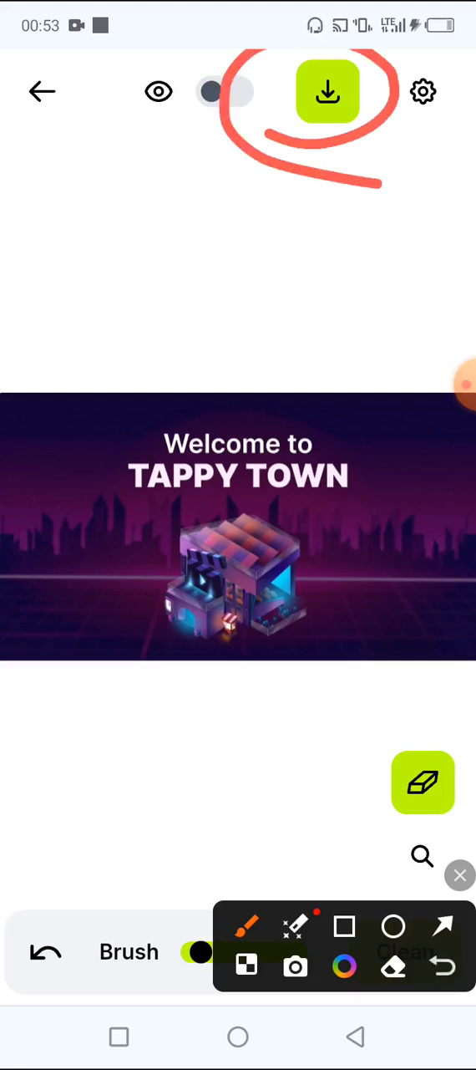
Clean away the building and the TAPPY TOWN title, then brush over leftover building traces
click(423, 91)
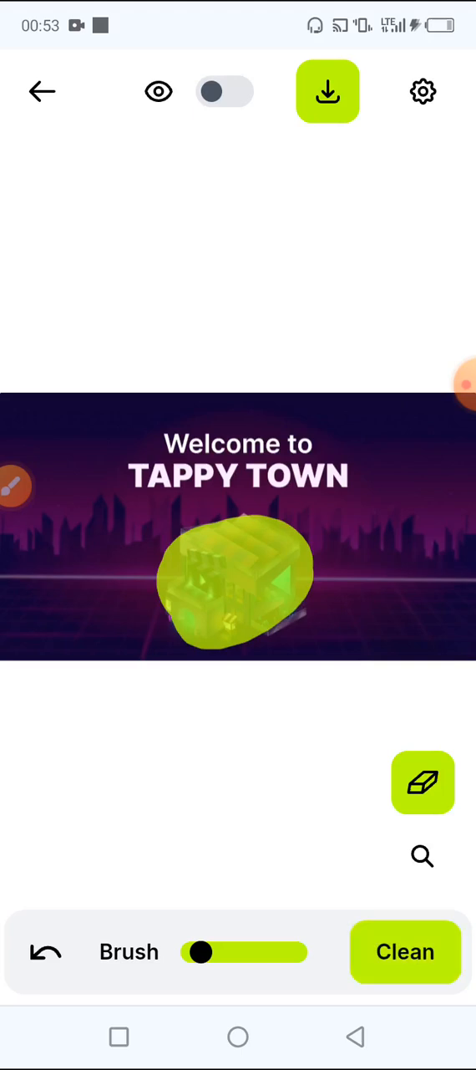
click(405, 952)
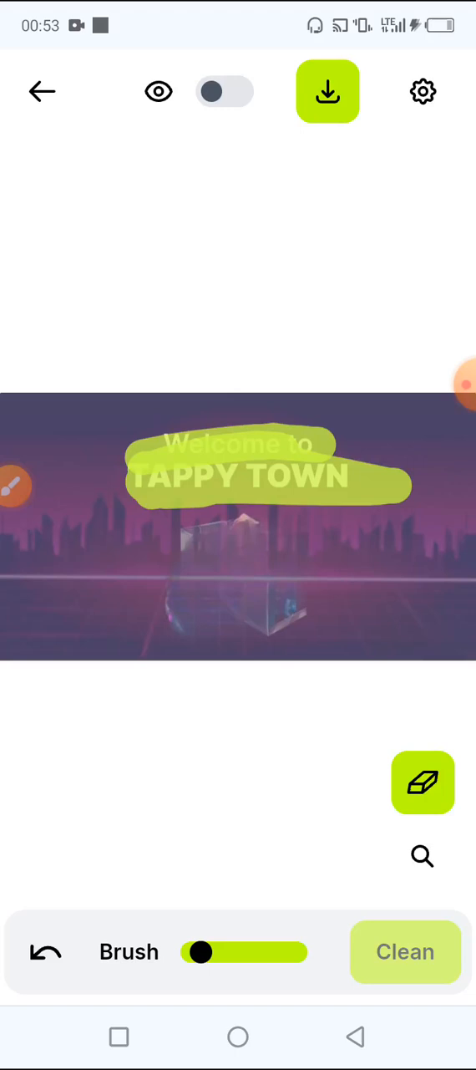
click(405, 952)
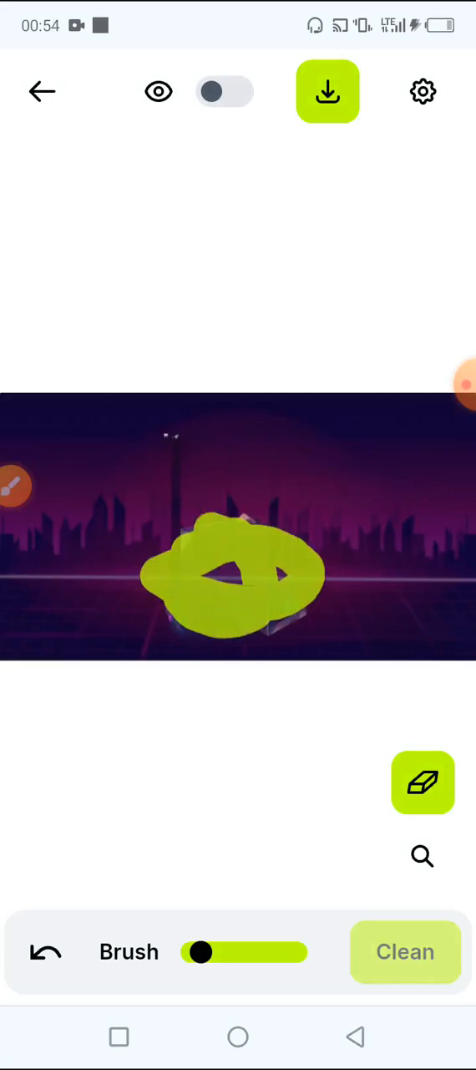
drag(234, 572, 234, 593)
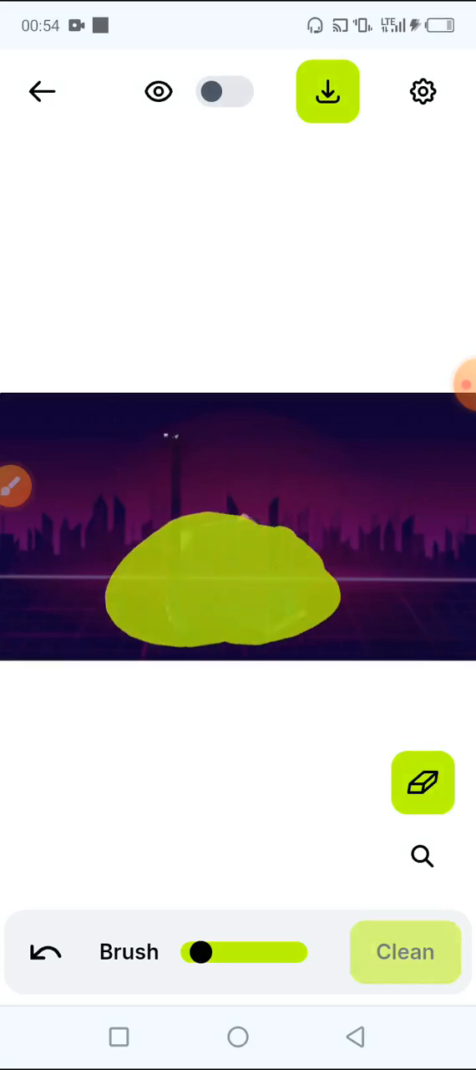